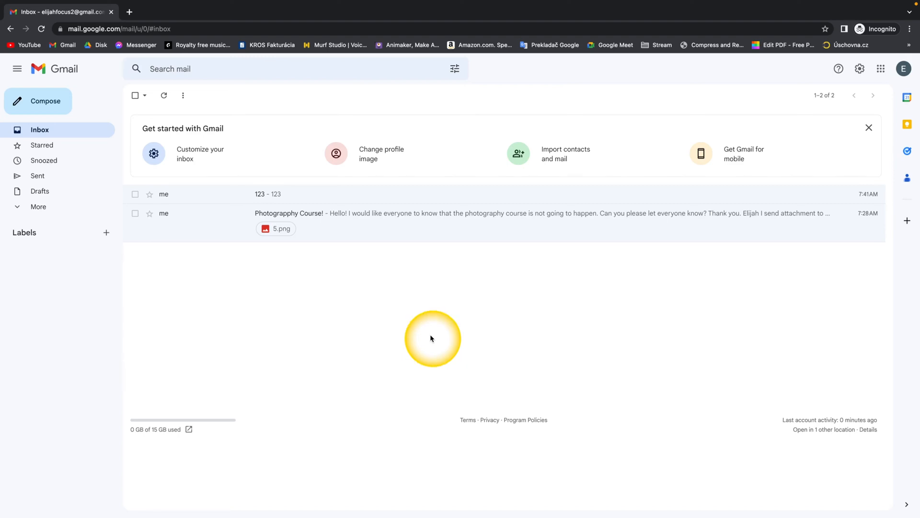
{"action": "mouse_move", "coordinate": [30, 233]}
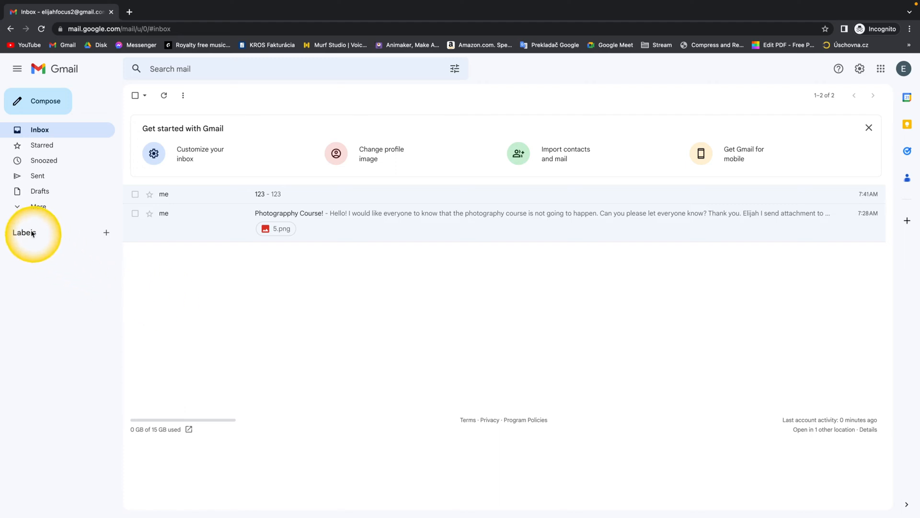
{"action": "mouse_move", "coordinate": [342, 270]}
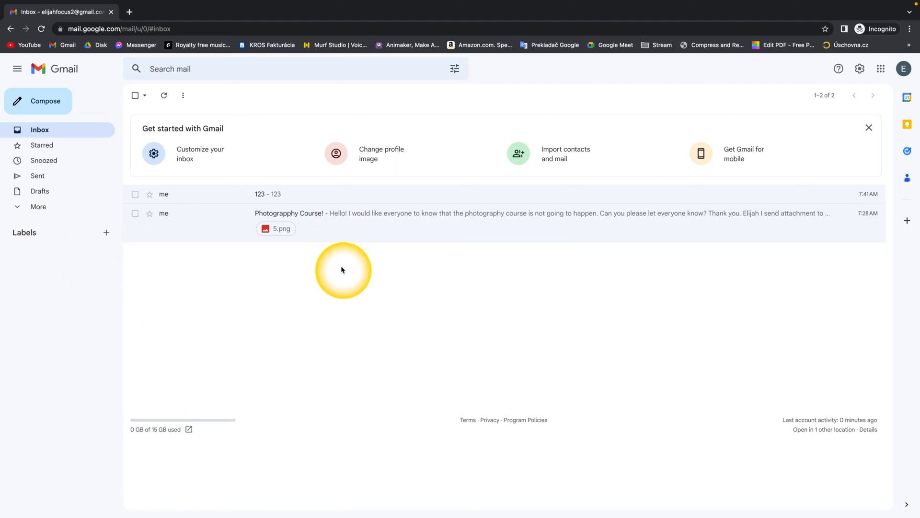
{"action": "mouse_move", "coordinate": [234, 200]}
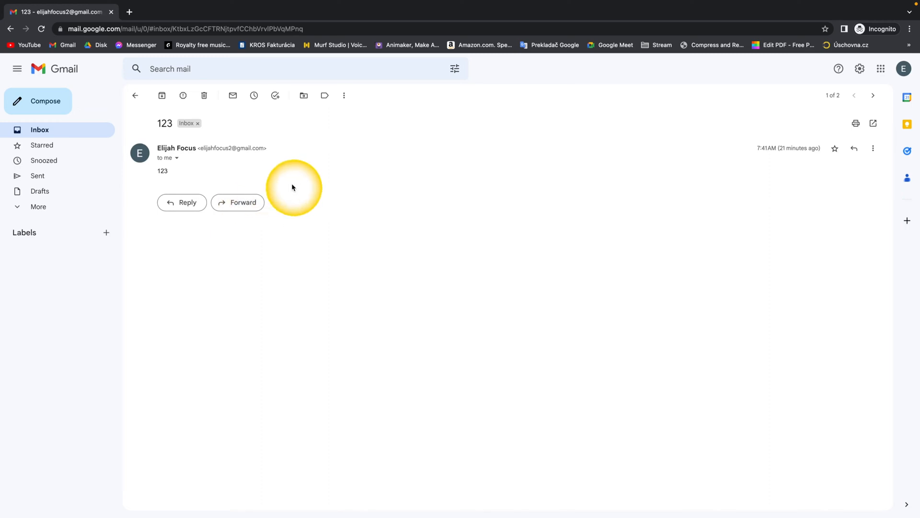
{"action": "mouse_move", "coordinate": [301, 161]}
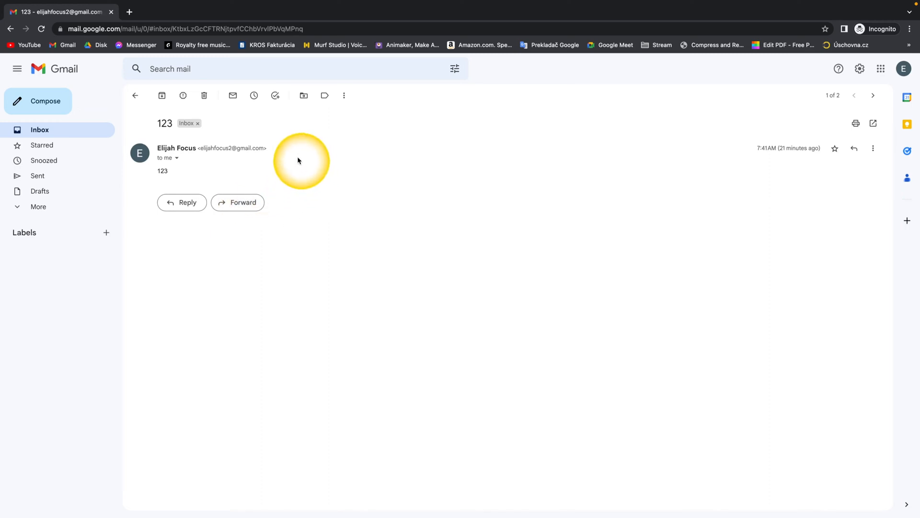
{"action": "mouse_move", "coordinate": [273, 153]}
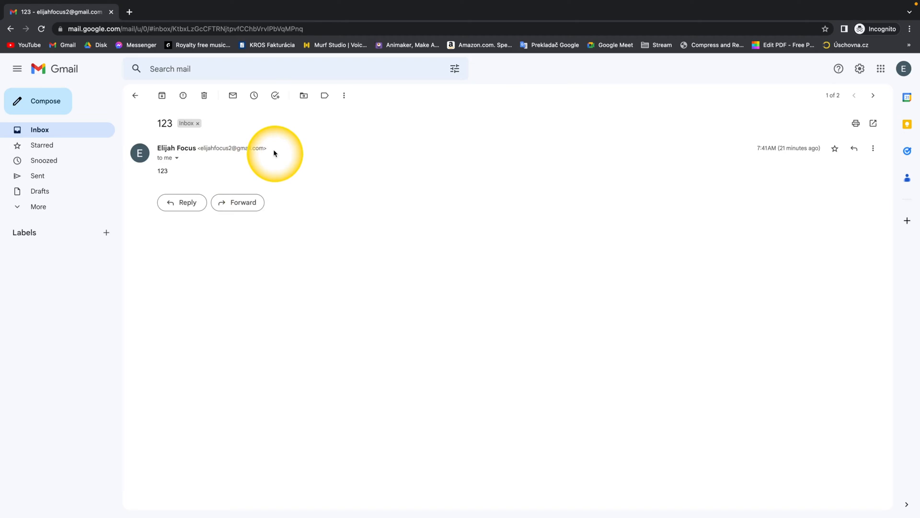
Start a filter from this message via 'Filter messages like these', pre-filling the sender's address
{"action": "left_click", "coordinate": [344, 95]}
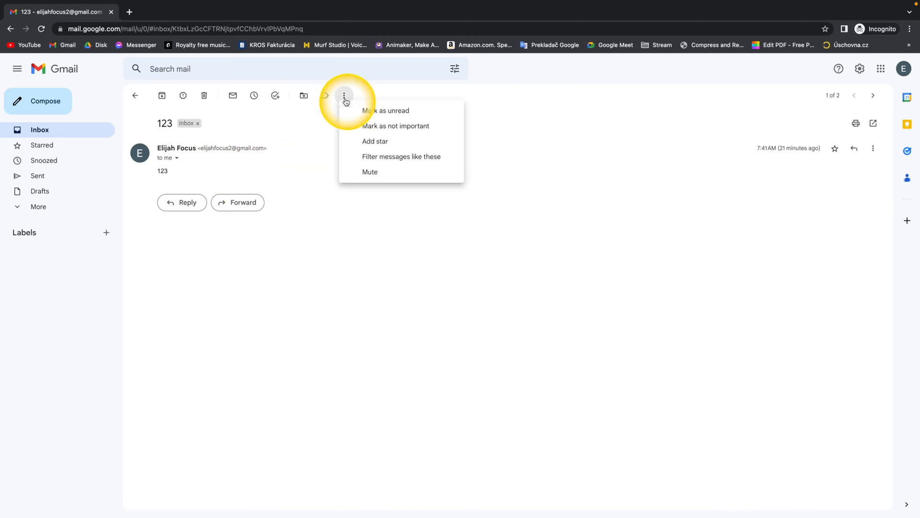
{"action": "mouse_move", "coordinate": [401, 156]}
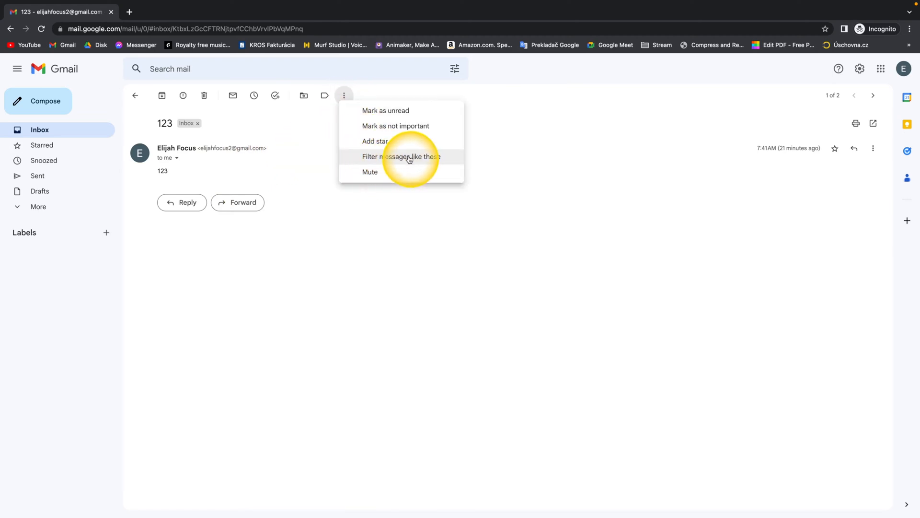
{"action": "left_click", "coordinate": [401, 156]}
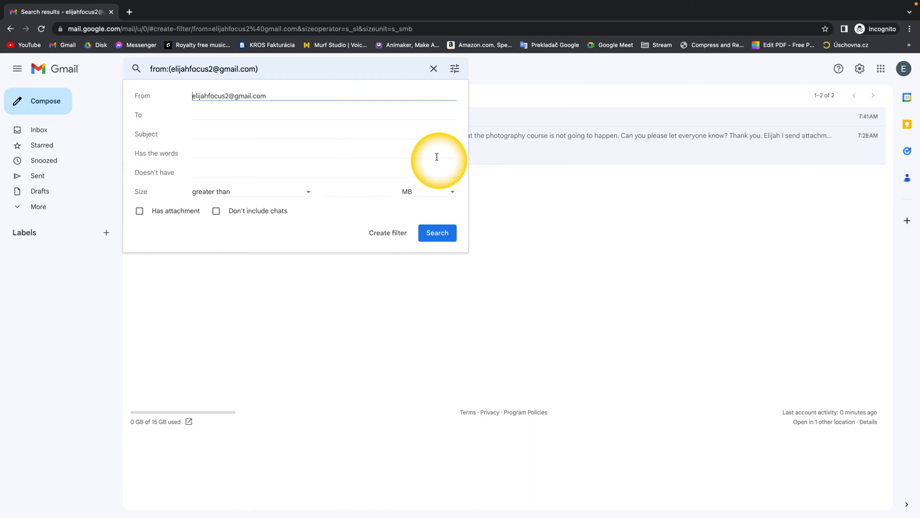
{"action": "mouse_move", "coordinate": [350, 185]}
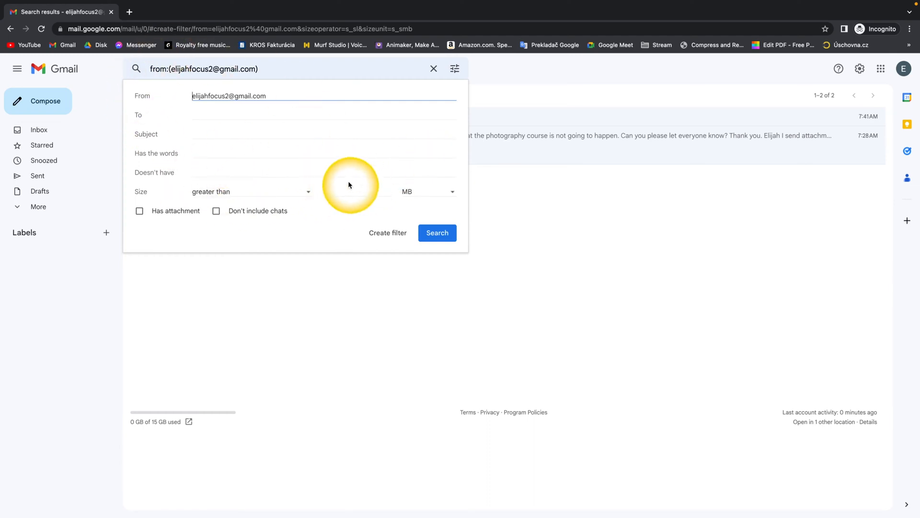
{"action": "mouse_move", "coordinate": [609, 130]}
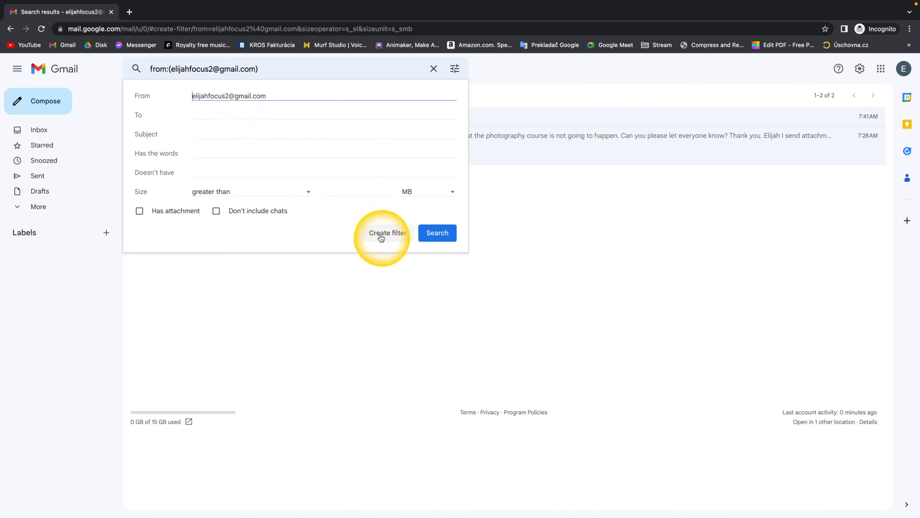
Continue past the search criteria and choose 'Apply the label' as the filter action
{"action": "left_click", "coordinate": [388, 233]}
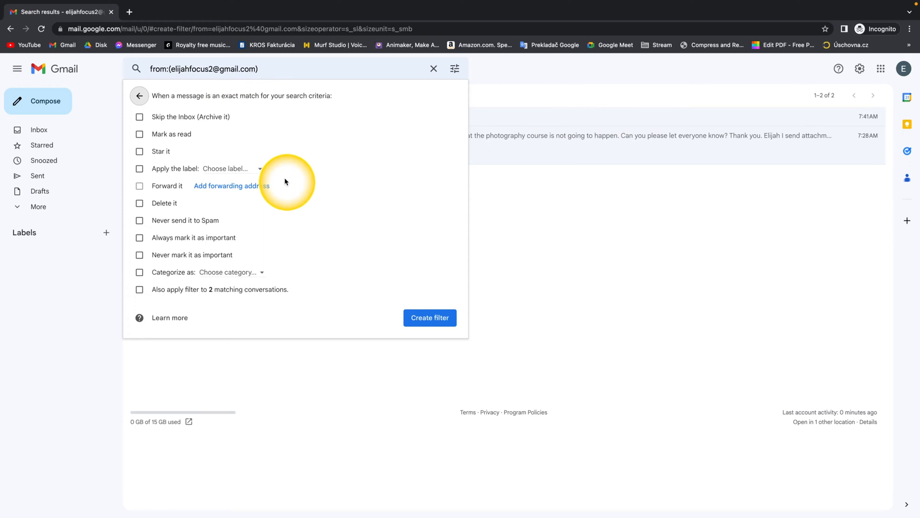
{"action": "mouse_move", "coordinate": [115, 196]}
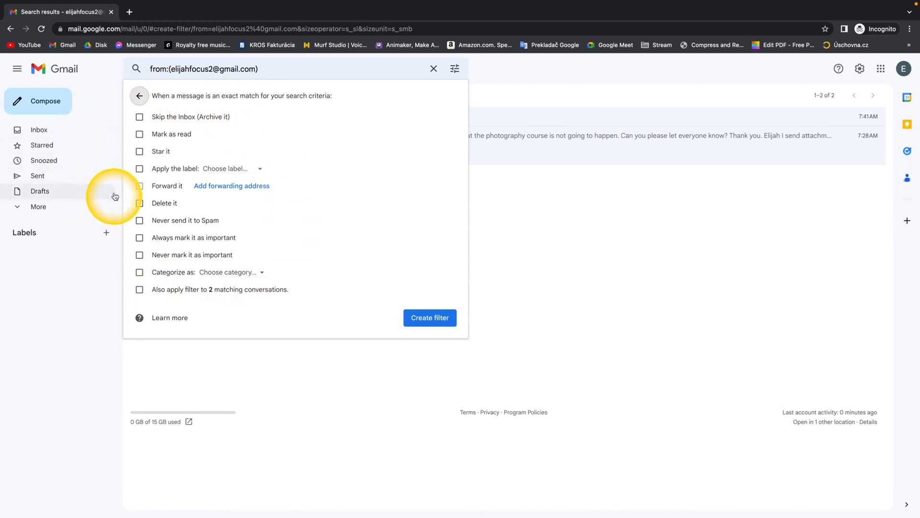
{"action": "left_click", "coordinate": [139, 168]}
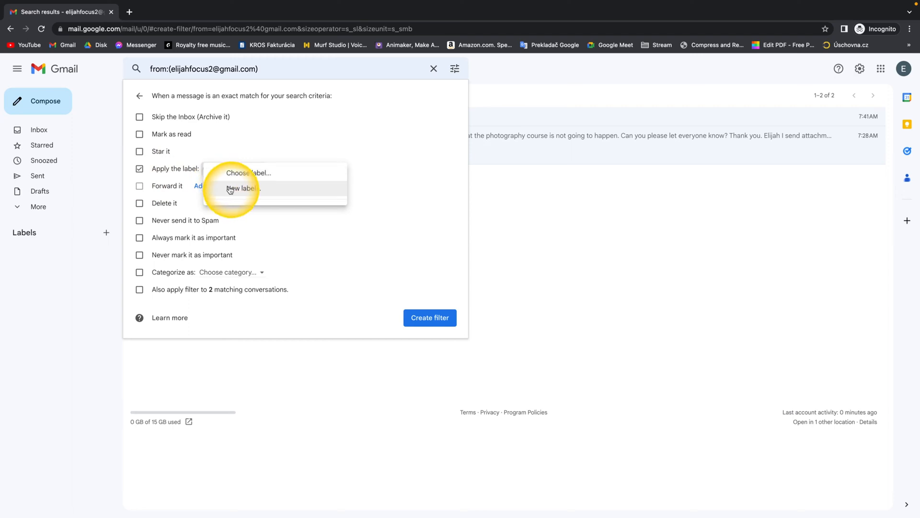
Create a new label named 'elijah' for the filter to apply
{"action": "left_click", "coordinate": [242, 188]}
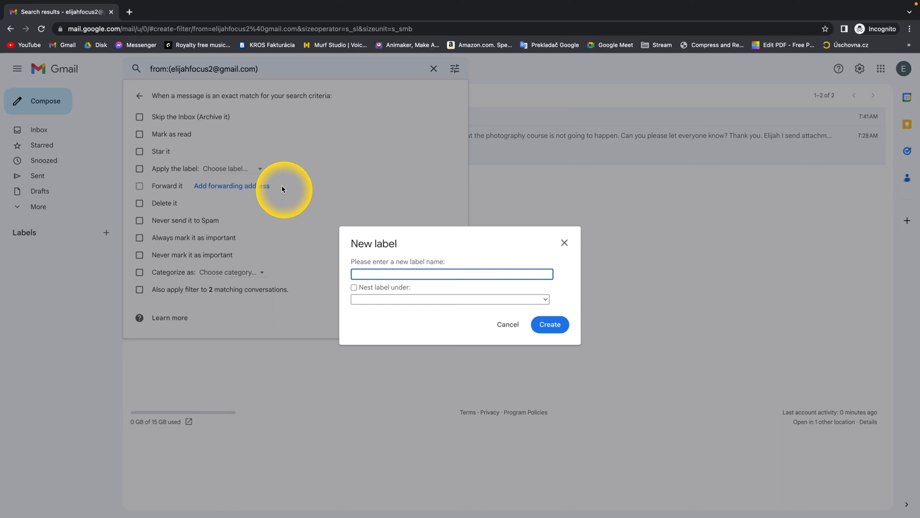
{"action": "type", "text": "eli"}
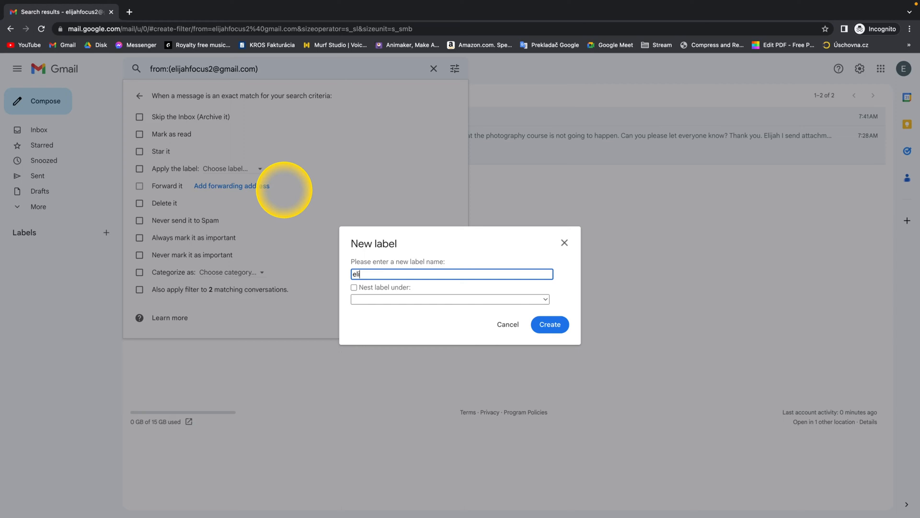
{"action": "type", "text": "jah"}
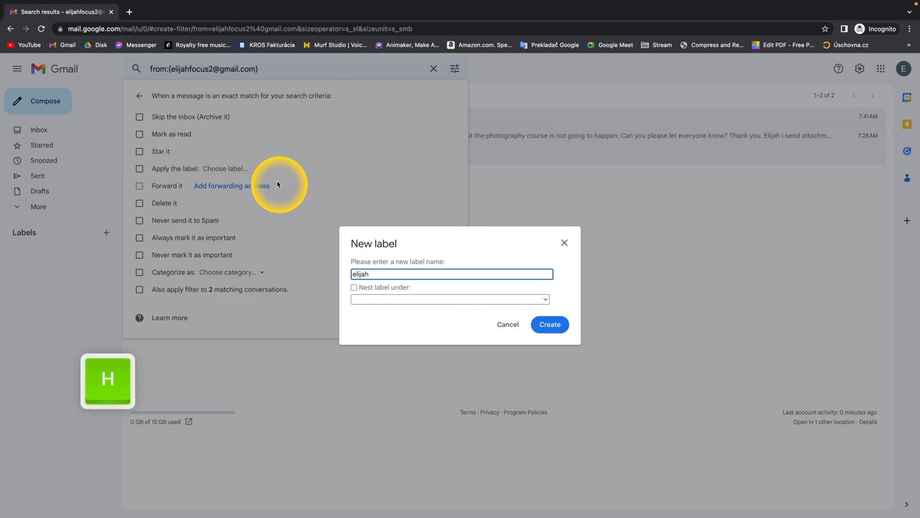
{"action": "left_click", "coordinate": [549, 324]}
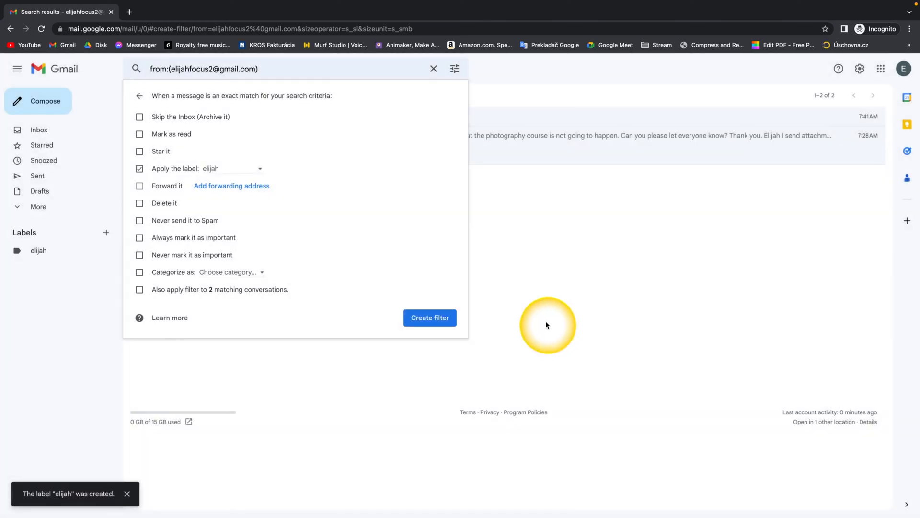
{"action": "mouse_move", "coordinate": [159, 129]}
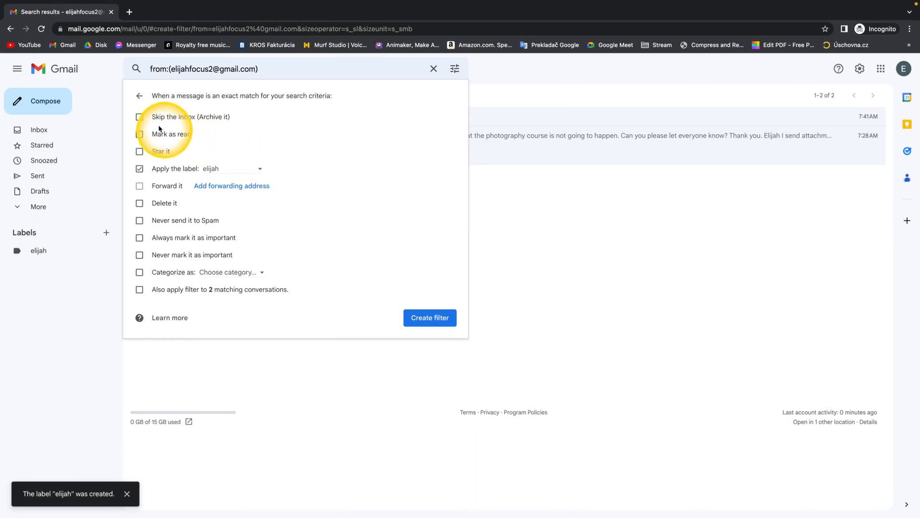
Tick 'Skip the Inbox', 'Never send it to Spam' and 'Also apply filter to 2 matching conversations'
{"action": "left_click", "coordinate": [139, 117]}
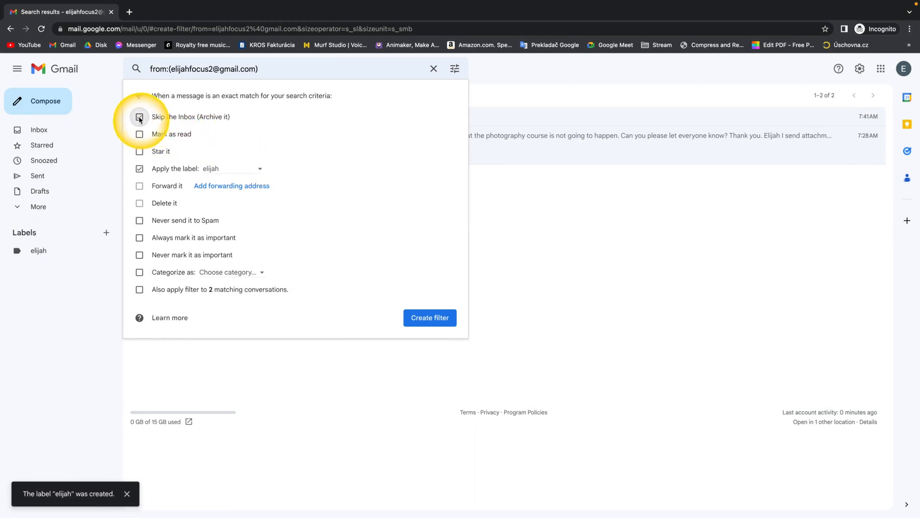
{"action": "left_click", "coordinate": [139, 116]}
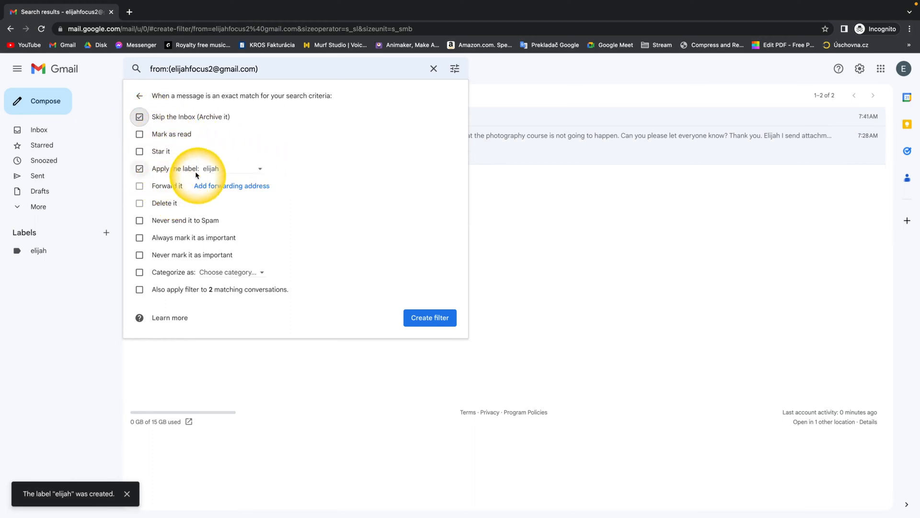
{"action": "mouse_move", "coordinate": [210, 168]}
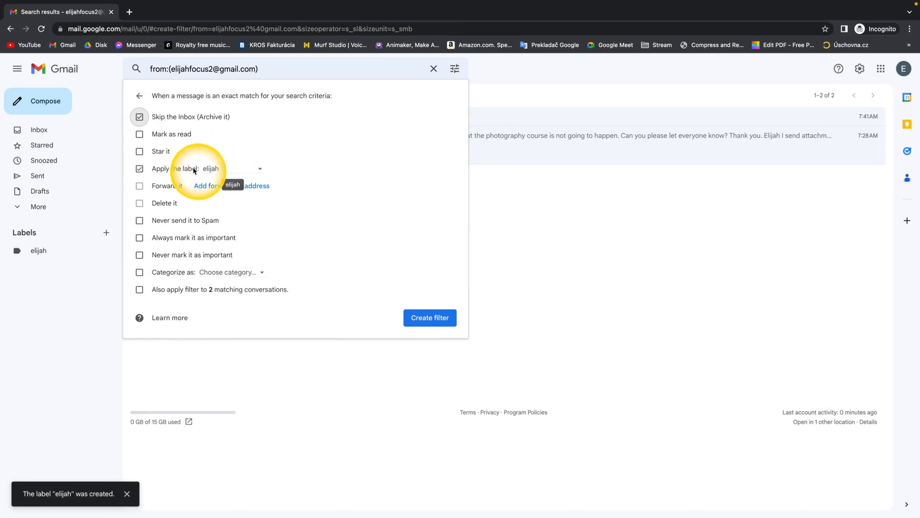
{"action": "left_click", "coordinate": [138, 220]}
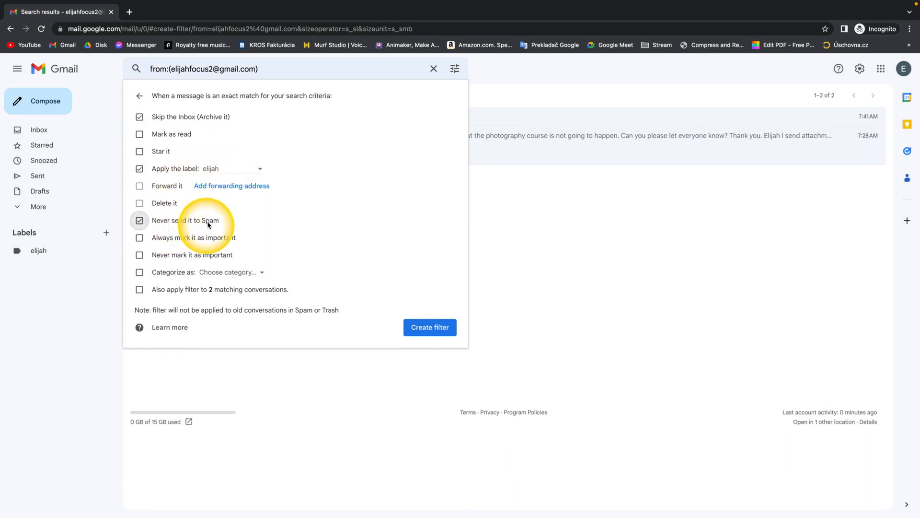
{"action": "mouse_move", "coordinate": [217, 272]}
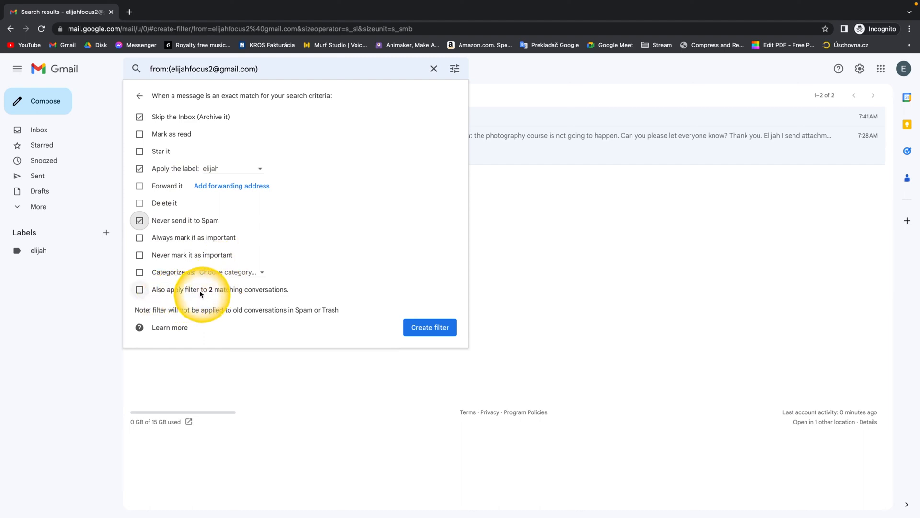
{"action": "left_click", "coordinate": [139, 289]}
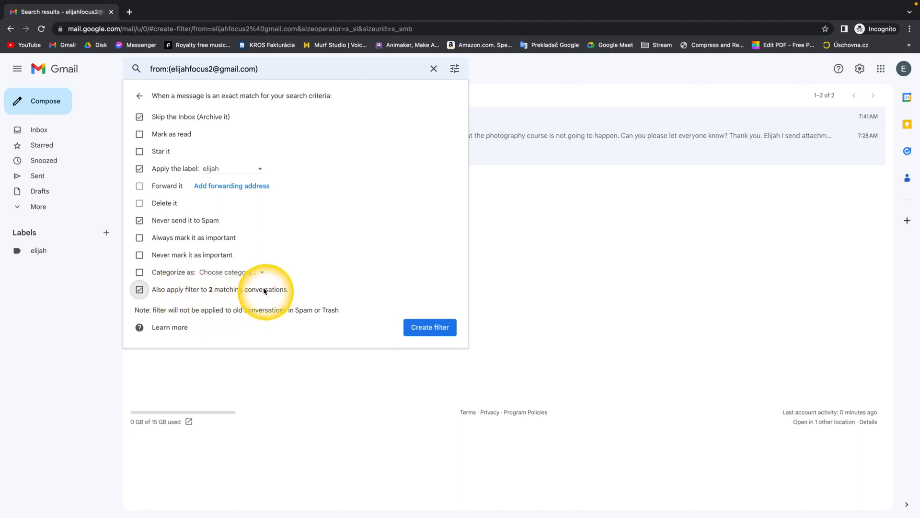
{"action": "mouse_move", "coordinate": [532, 221]}
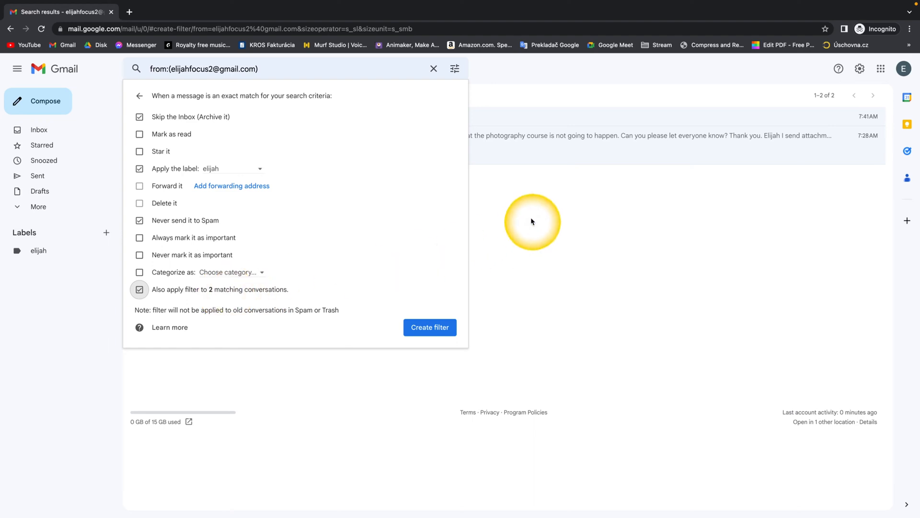
{"action": "mouse_move", "coordinate": [402, 257]}
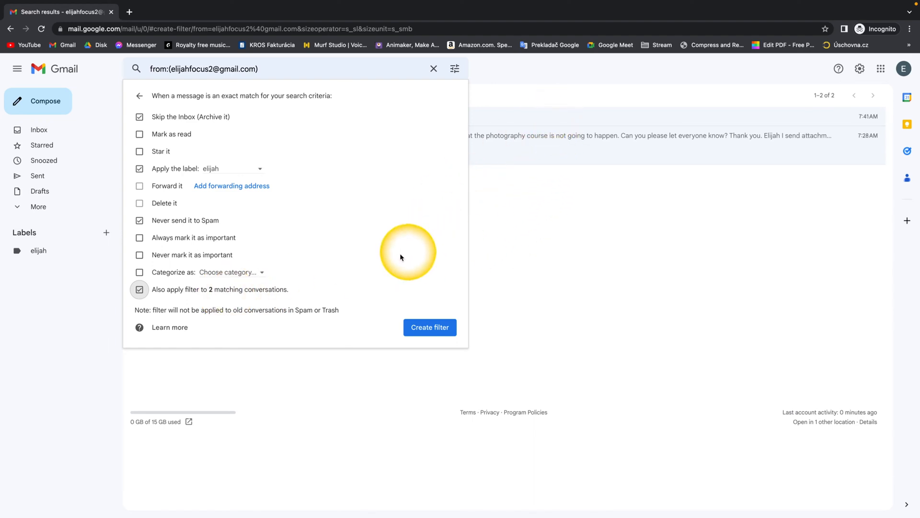
{"action": "mouse_move", "coordinate": [90, 269]}
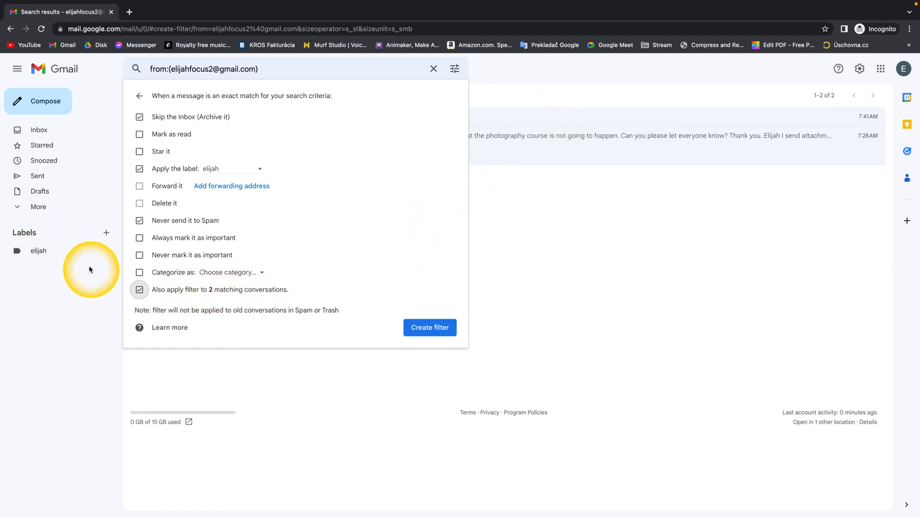
{"action": "mouse_move", "coordinate": [193, 292]}
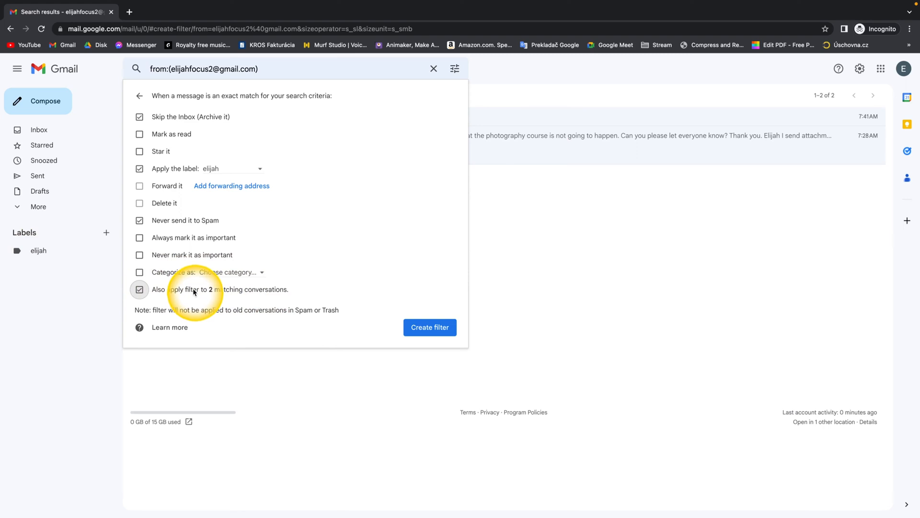
{"action": "mouse_move", "coordinate": [429, 327]}
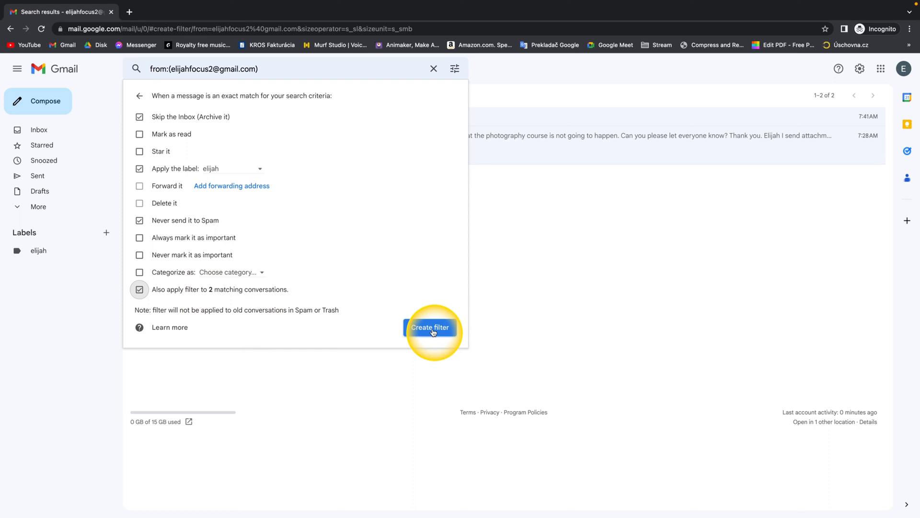
Save the filter, check the 123 message, then view the elijah label's conversations
{"action": "left_click", "coordinate": [430, 327]}
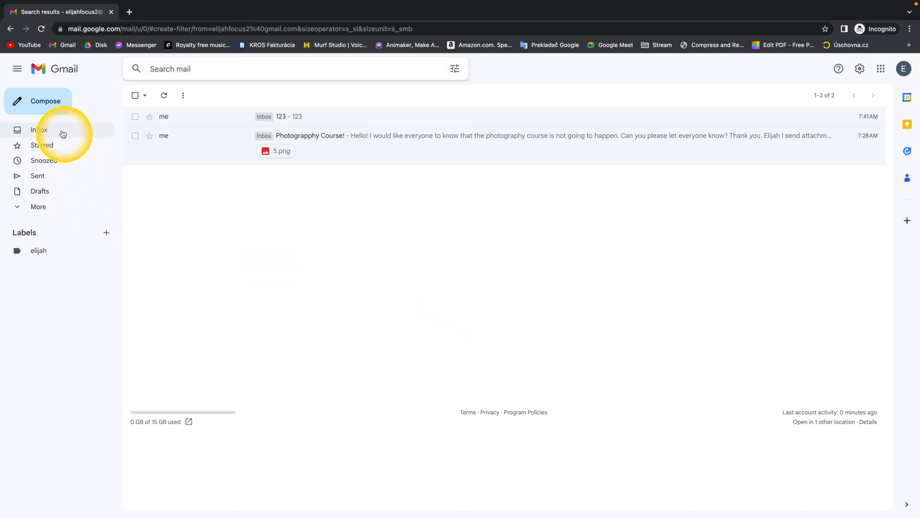
{"action": "left_click", "coordinate": [288, 116]}
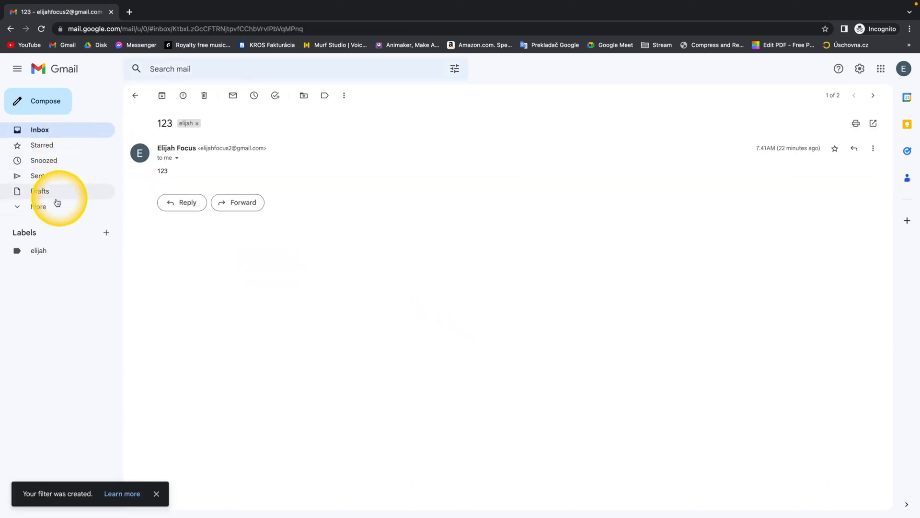
{"action": "left_click", "coordinate": [38, 251]}
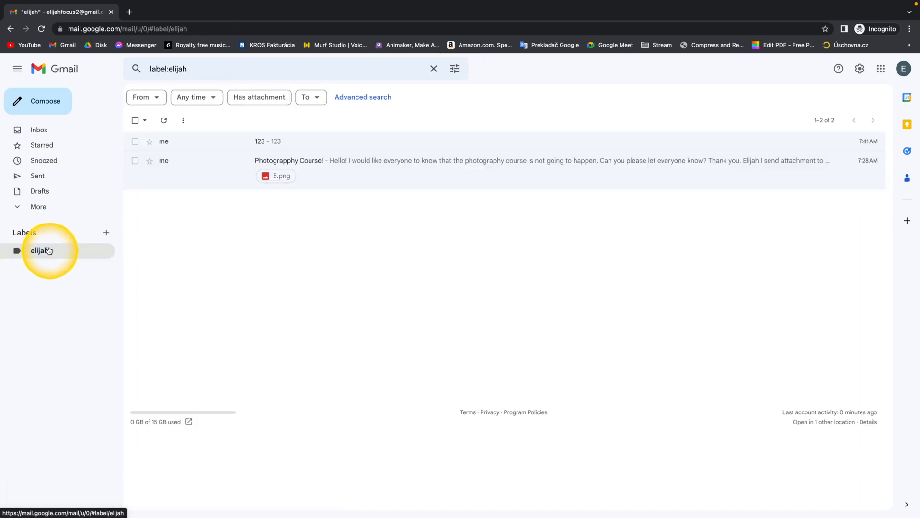